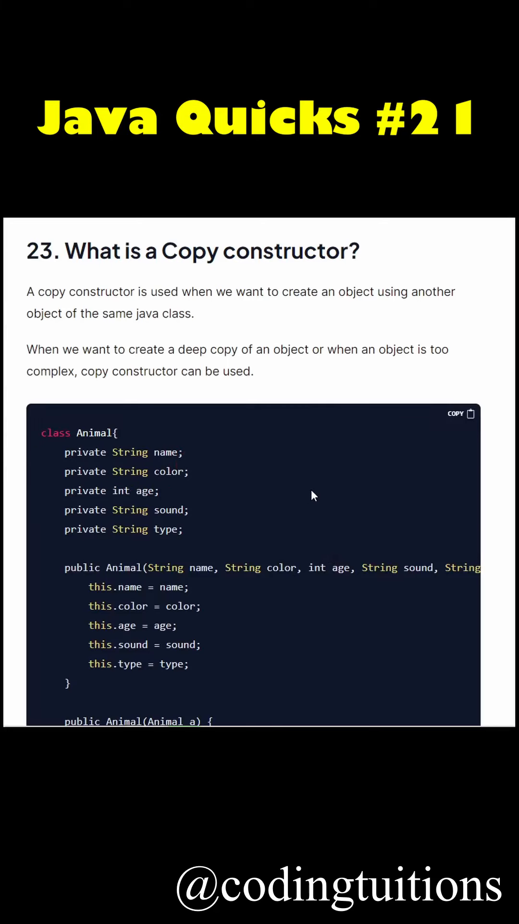
Step: Scroll the article down past heading 23 to the Animal class and its Animal(Animal a) constructor
{"action": "scroll", "scroll_direction": "down", "scroll_amount": 3}
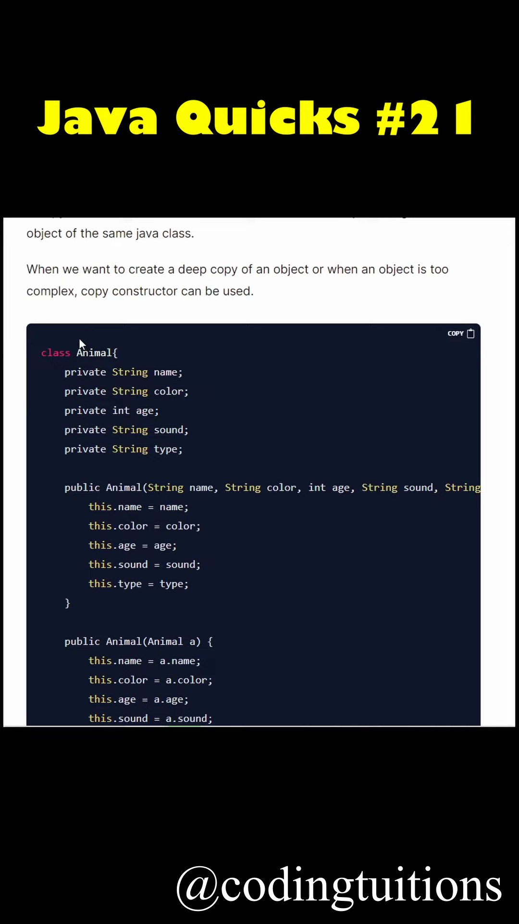
{"action": "mouse_move", "coordinate": [146, 463]}
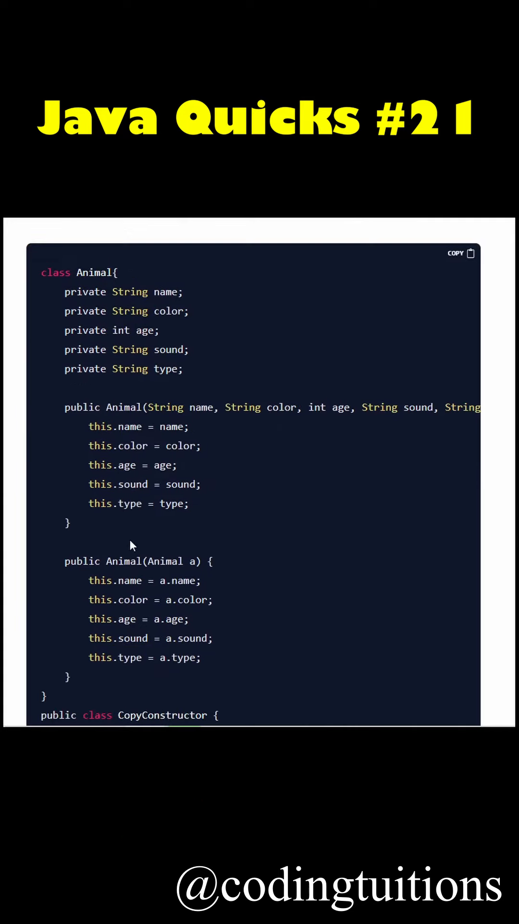
{"action": "mouse_move", "coordinate": [134, 565]}
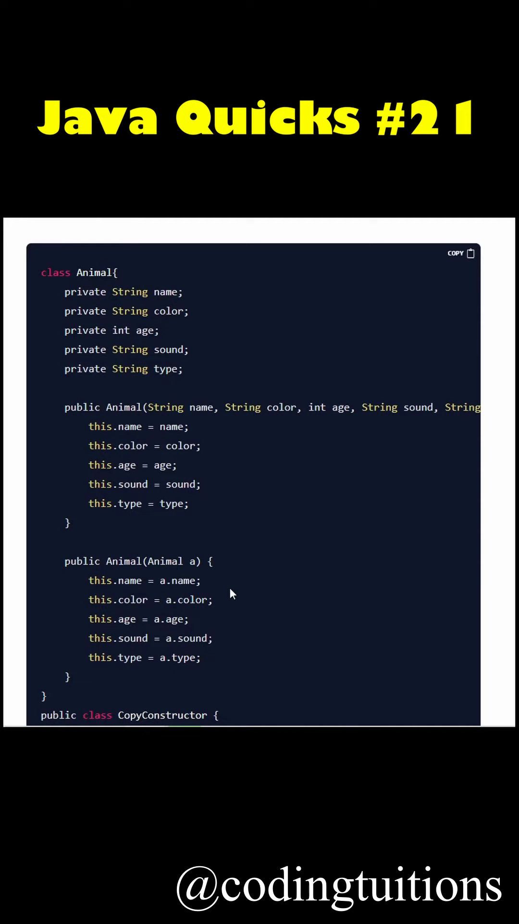
{"action": "scroll", "scroll_direction": "down", "scroll_amount": 3}
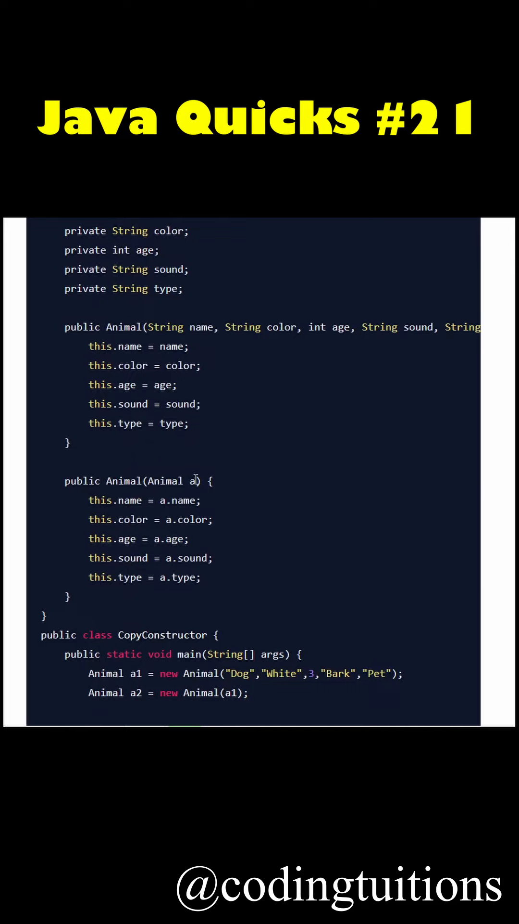
Step: Highlight the 'Animal a' parameter, then reveal main and highlight the a2 copy variable
{"action": "double_click", "coordinate": [171, 481]}
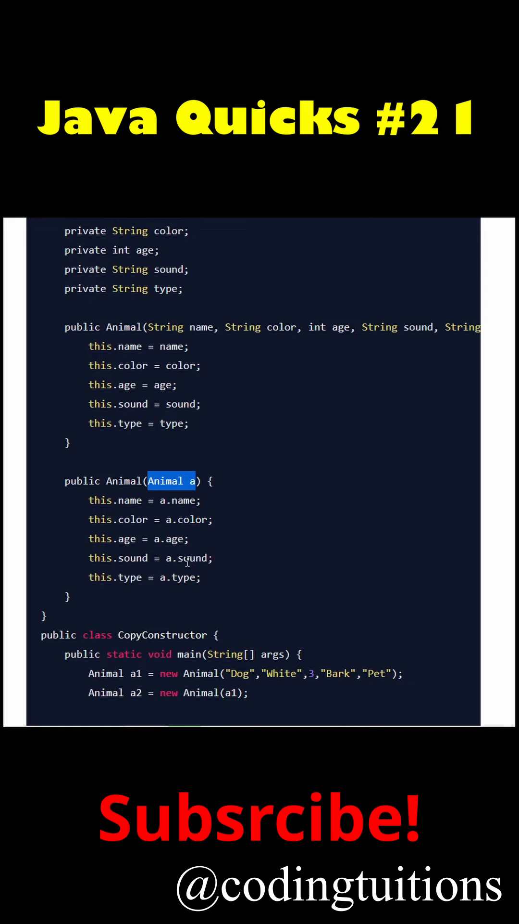
{"action": "scroll", "scroll_direction": "down", "scroll_amount": 3}
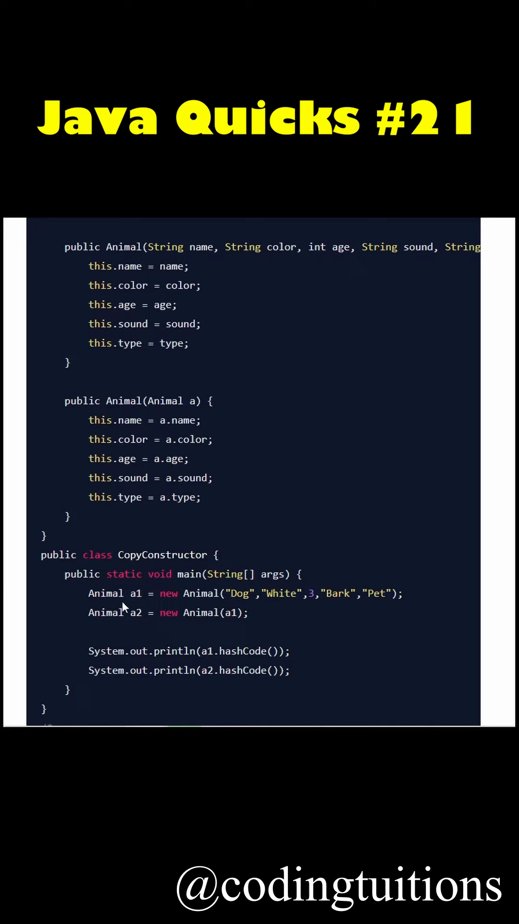
{"action": "double_click", "coordinate": [136, 612]}
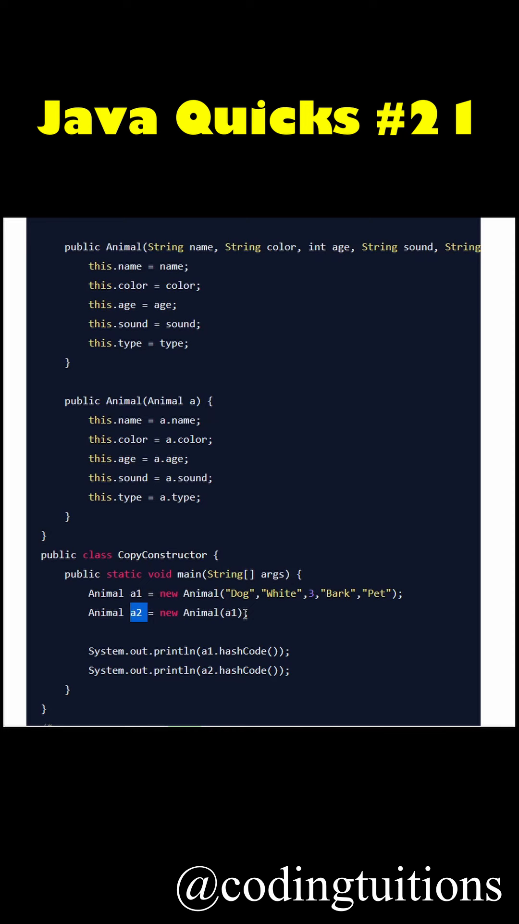
Step: Scroll back up to the Copy constructor heading and its deep-copy definition
{"action": "scroll", "scroll_direction": "up", "scroll_amount": 3}
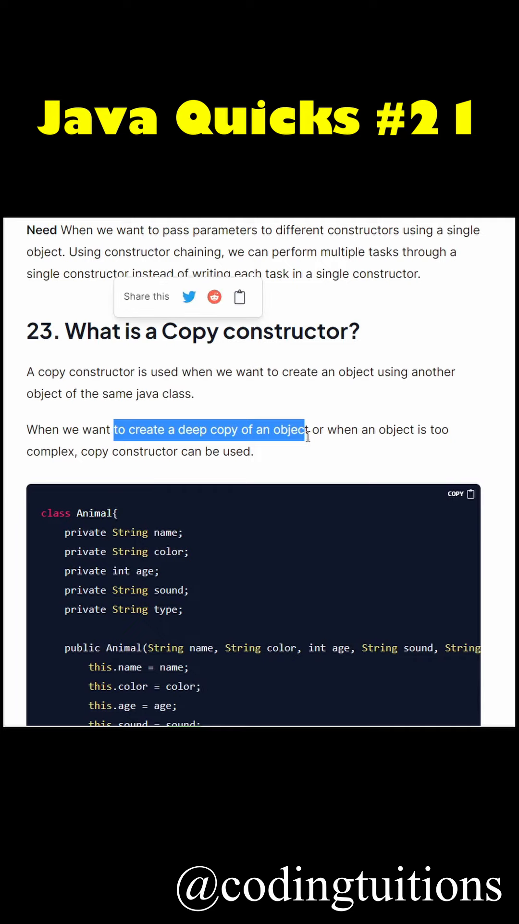
{"action": "mouse_move", "coordinate": [262, 513]}
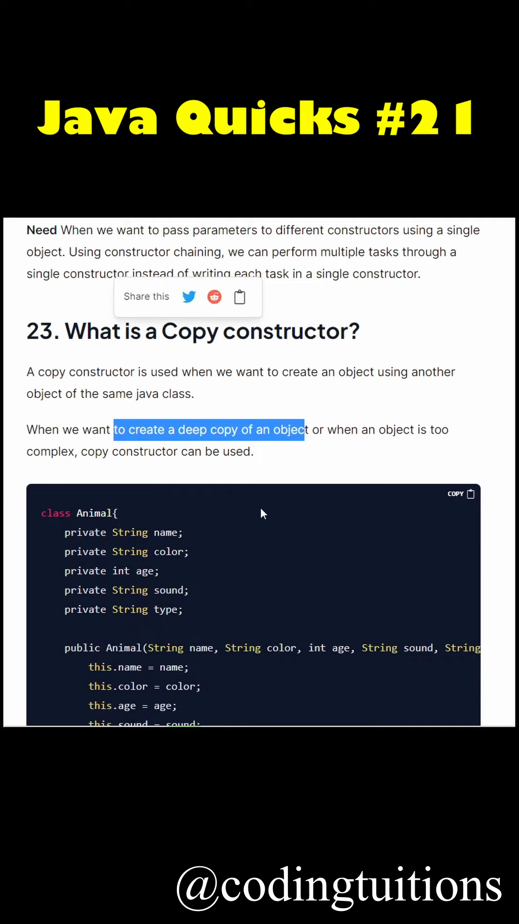
Step: Scroll down to the output comment showing two different hash codes and the independence note
{"action": "scroll", "scroll_direction": "down", "scroll_amount": 3}
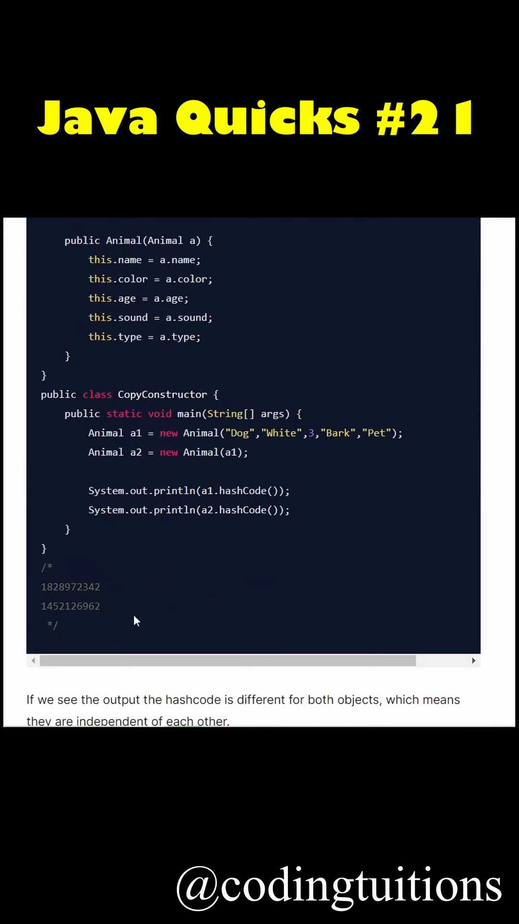
{"action": "mouse_move", "coordinate": [150, 466]}
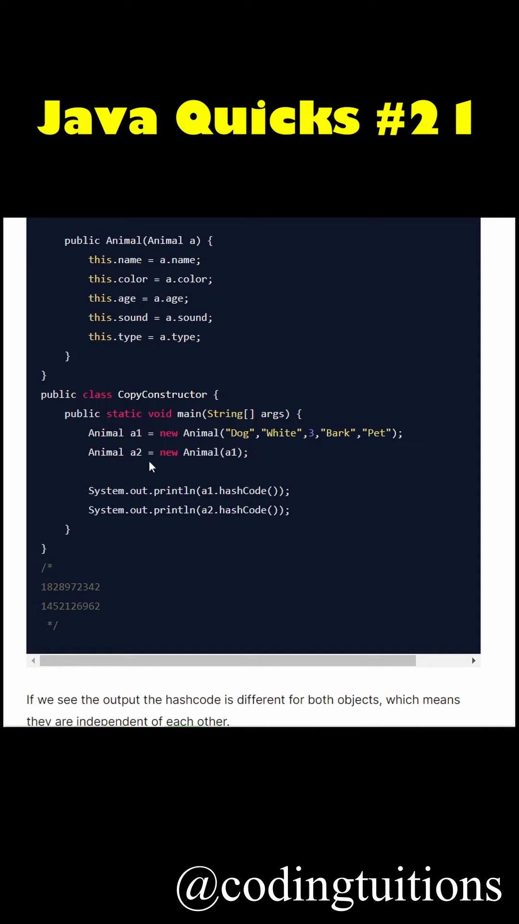
Step: Scroll up to the Animal(Animal a) constructor and the main method printing both hash codes
{"action": "scroll", "scroll_direction": "up", "scroll_amount": 3}
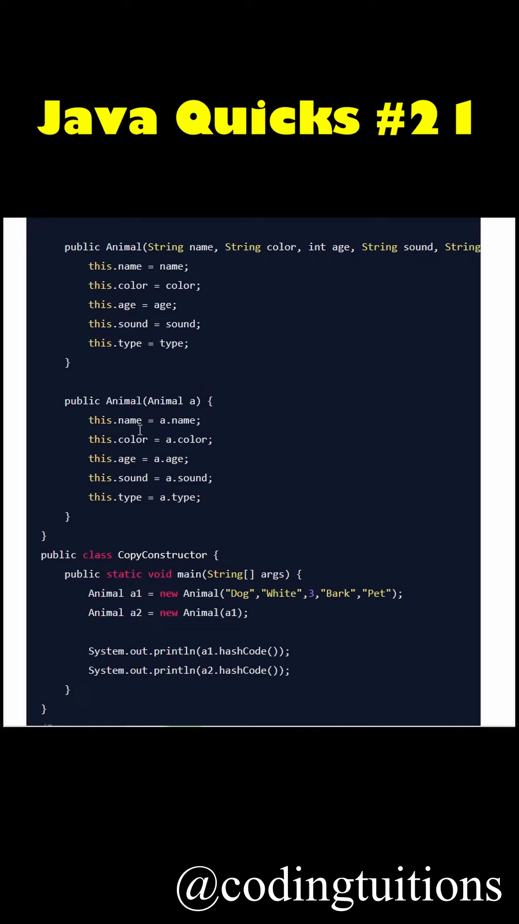
{"action": "mouse_move", "coordinate": [121, 493]}
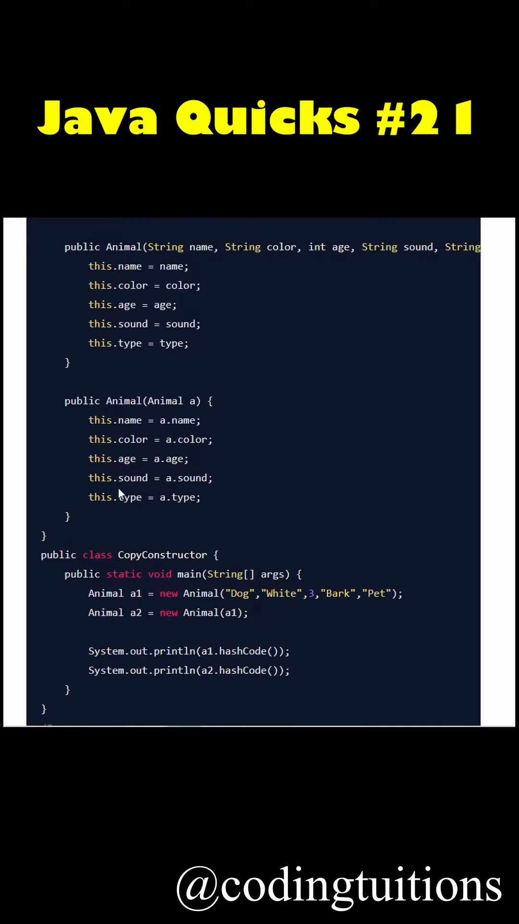